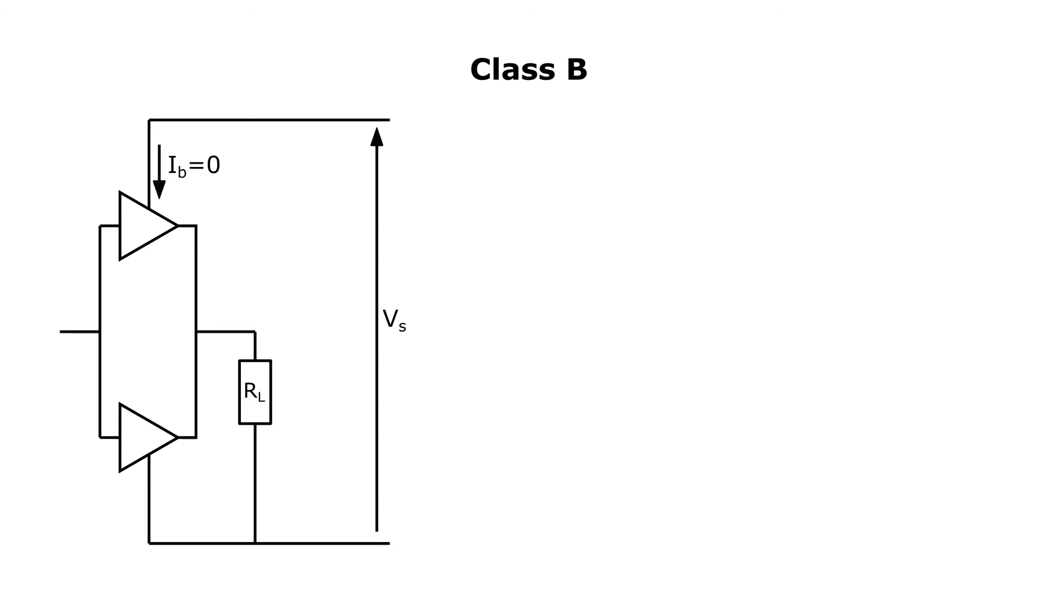
type("P_in= 0 when idle")
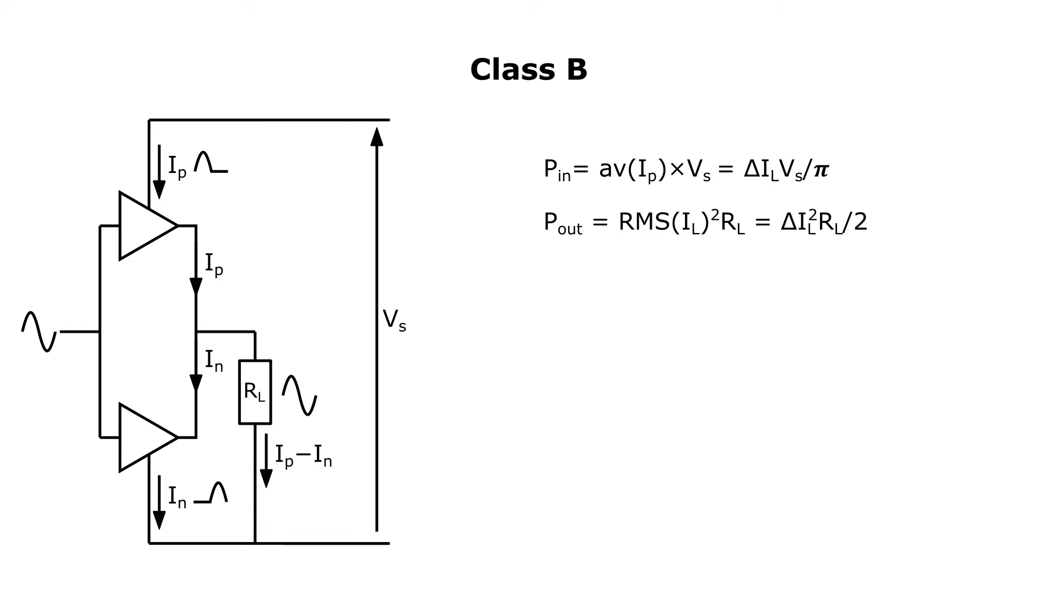
type("ΔI_L ≤ V_s/(2R_L)")
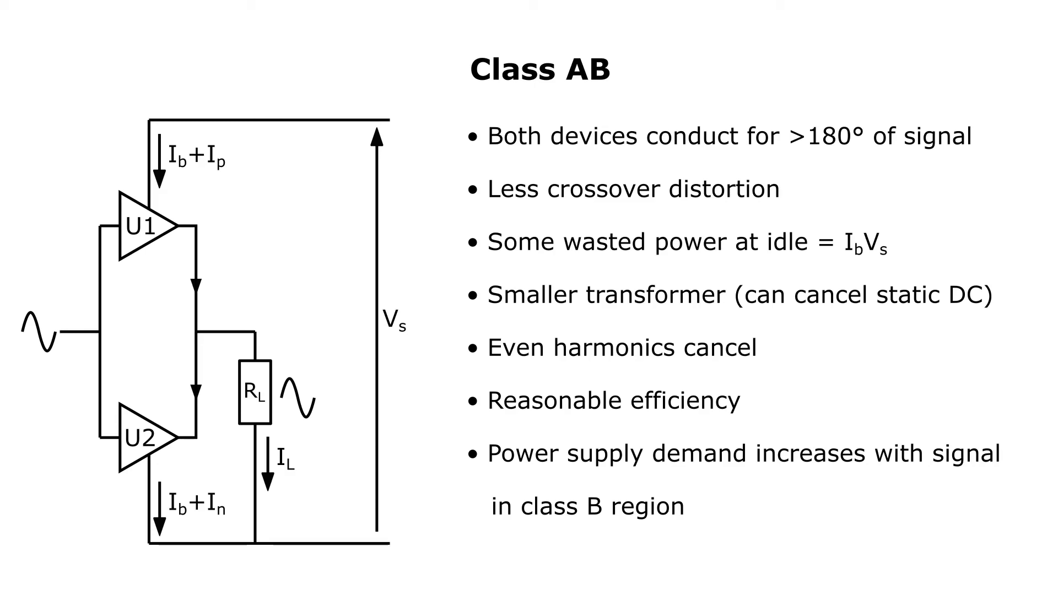
type("(sag is possible)")
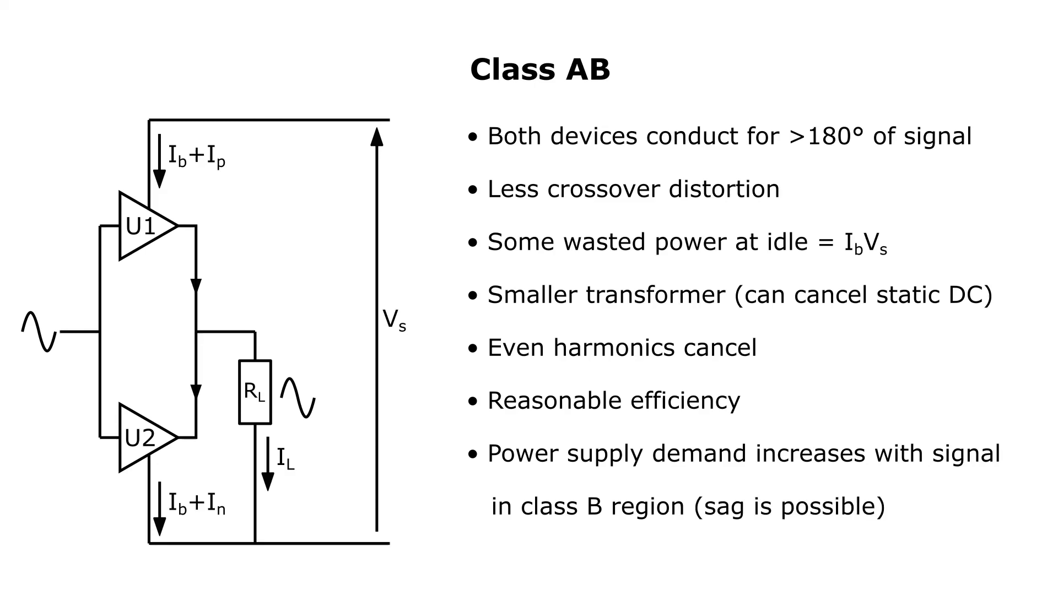